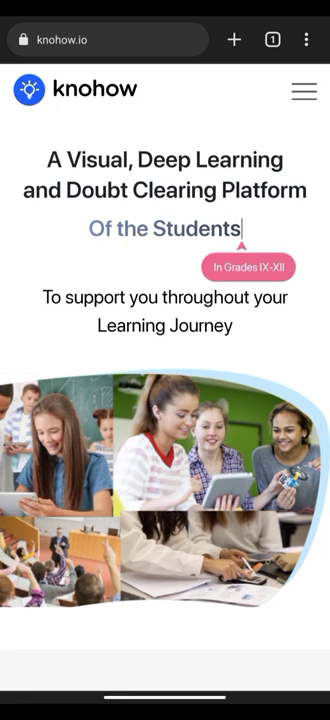
pyautogui.scroll(-3)
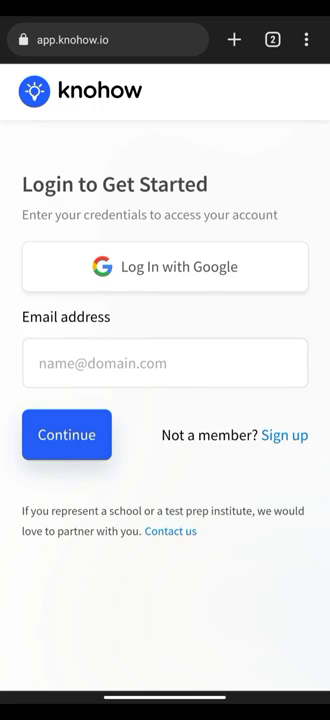
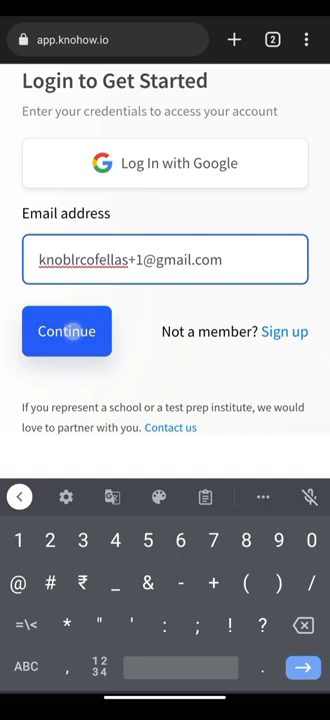
pyautogui.click(68, 332)
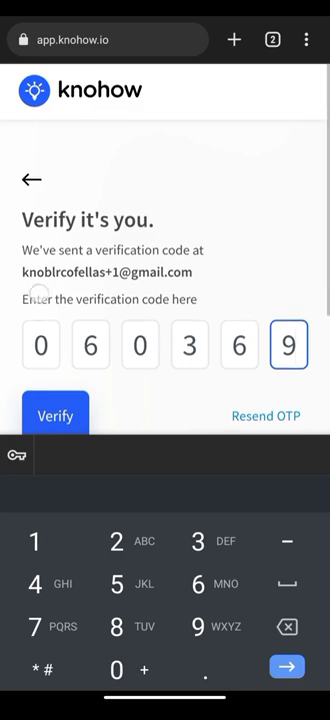
# Step: Confirm the filled-in six-digit email verification code with Verify
pyautogui.scroll(3)
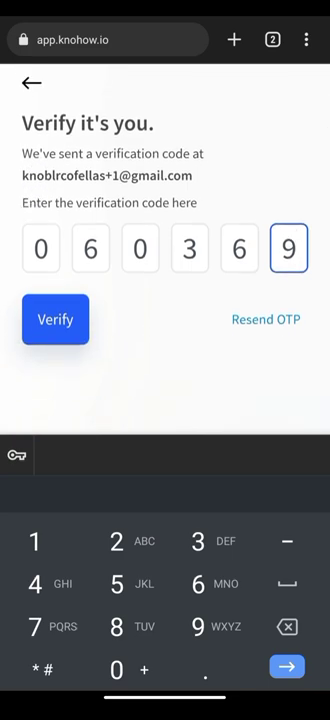
pyautogui.click(56, 320)
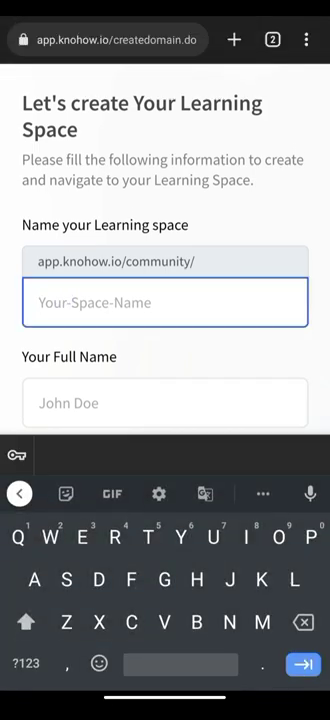
# Step: Name the learning space 'Himanshu001' after the plain 'Himanshu' is reported not available
pyautogui.write('Him')
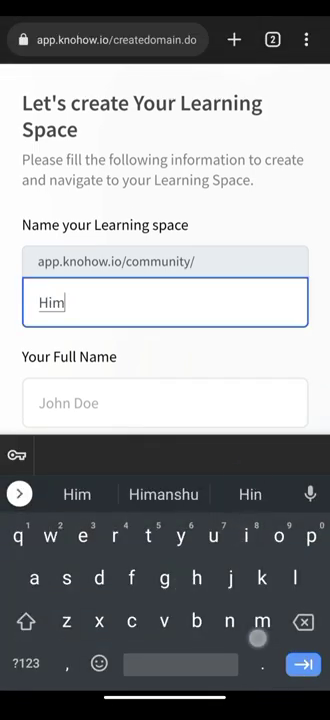
pyautogui.click(164, 494)
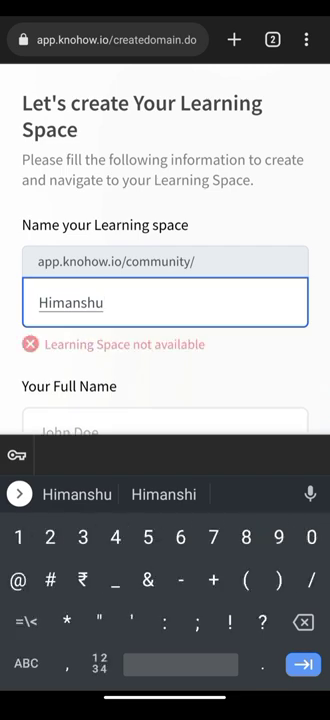
pyautogui.write('0')
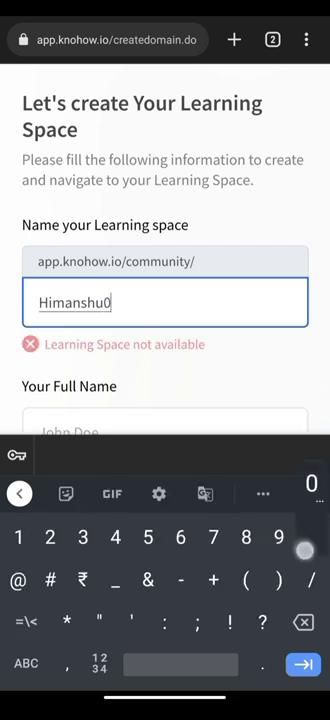
pyautogui.write('01')
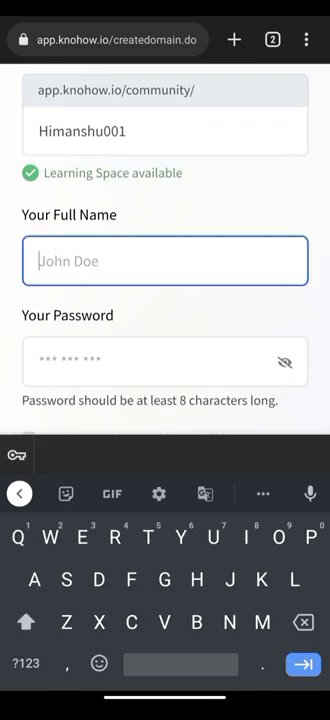
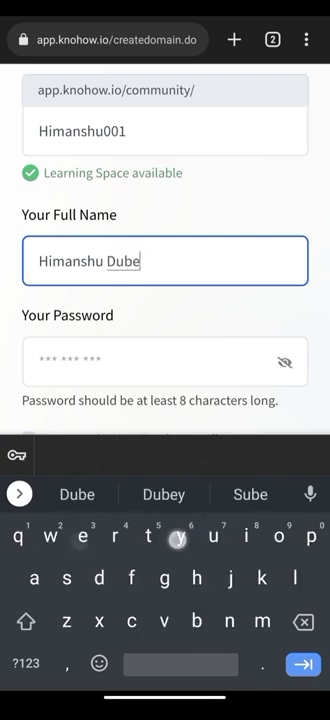
# Step: Enter the owner's full name 'Himanshu' and a password of at least 8 characters
pyautogui.write('y')
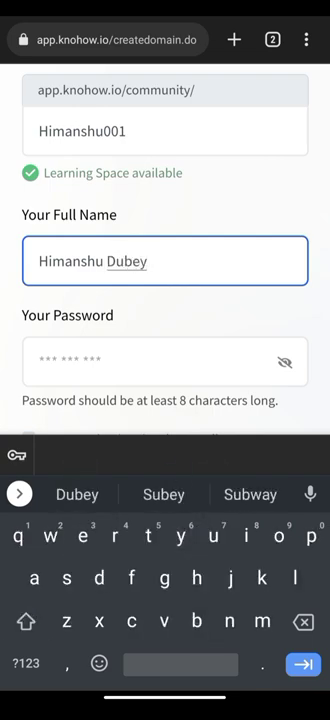
pyautogui.click(164, 362)
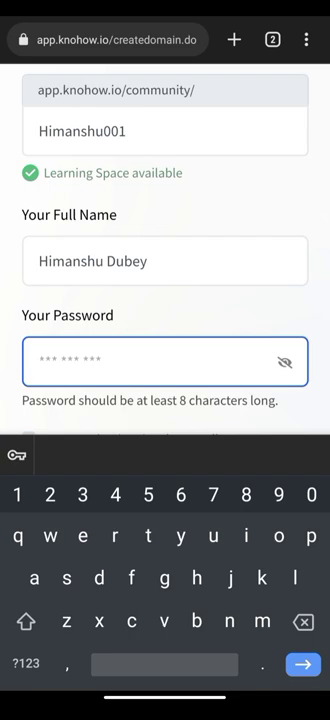
pyautogui.write('3')
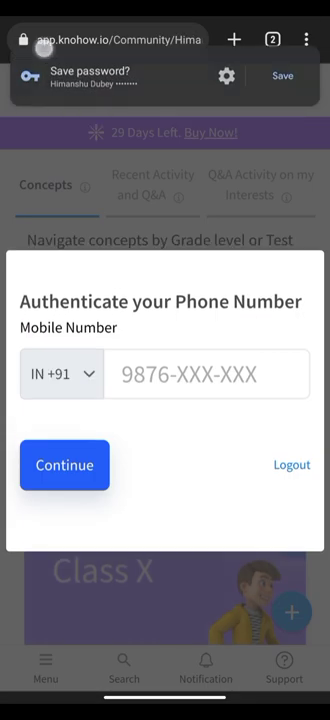
# Step: Enter the mobile number starting with 958 after +91 and submit it with Continue
pyautogui.write('958')
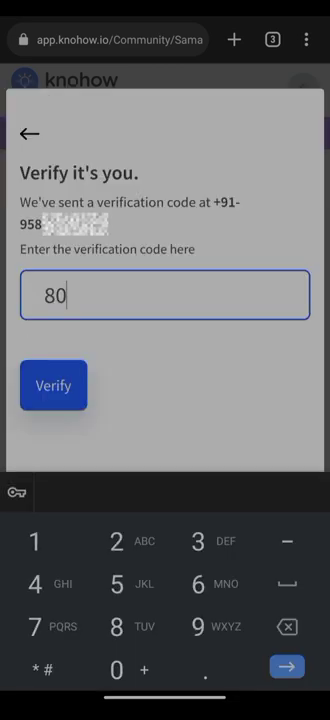
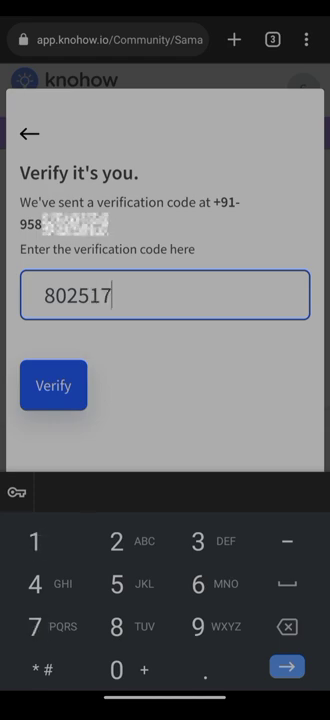
# Step: Verify the phone with the texted SMS code and browse the Class IX–XI cards on the dashboard
pyautogui.click(54, 384)
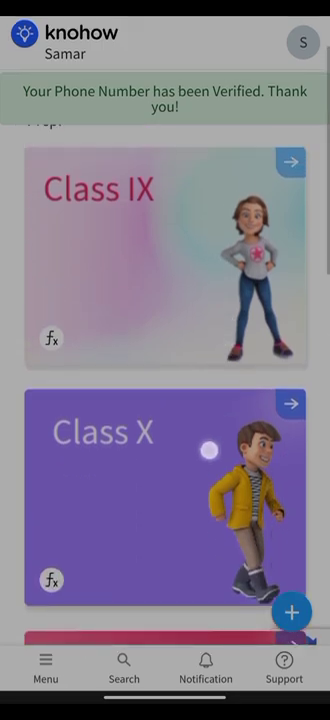
pyautogui.scroll(-3)
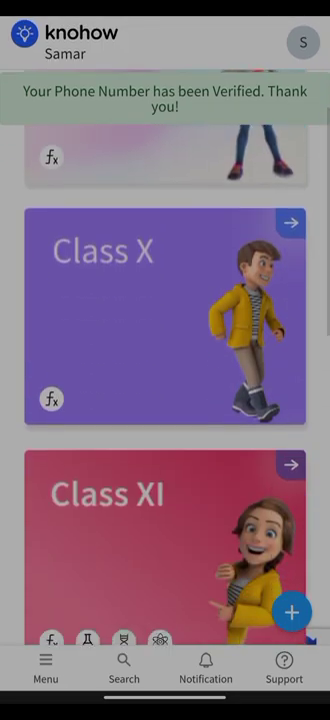